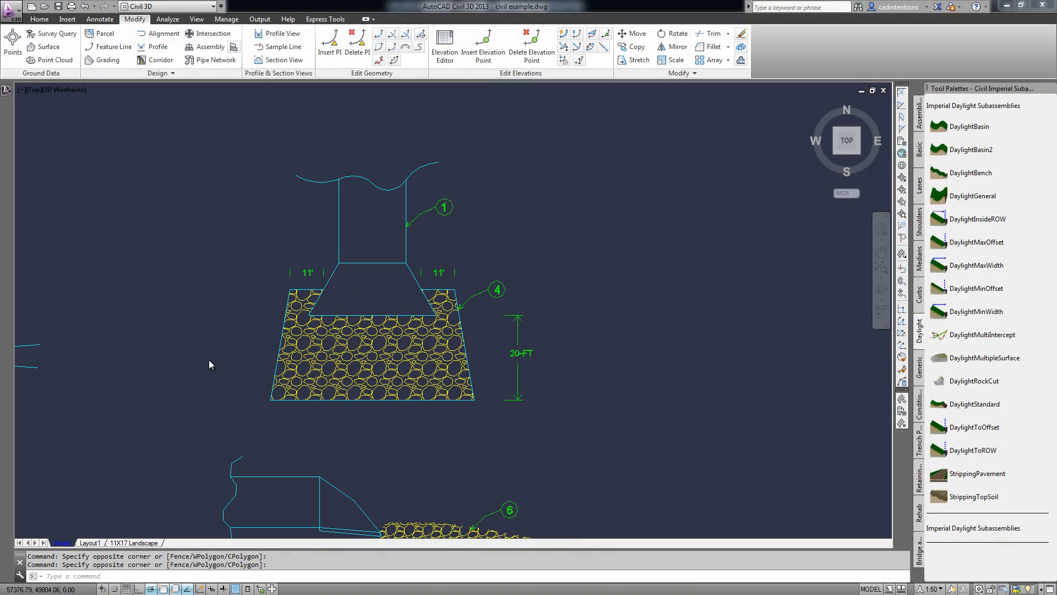
mouse_move(230, 340)
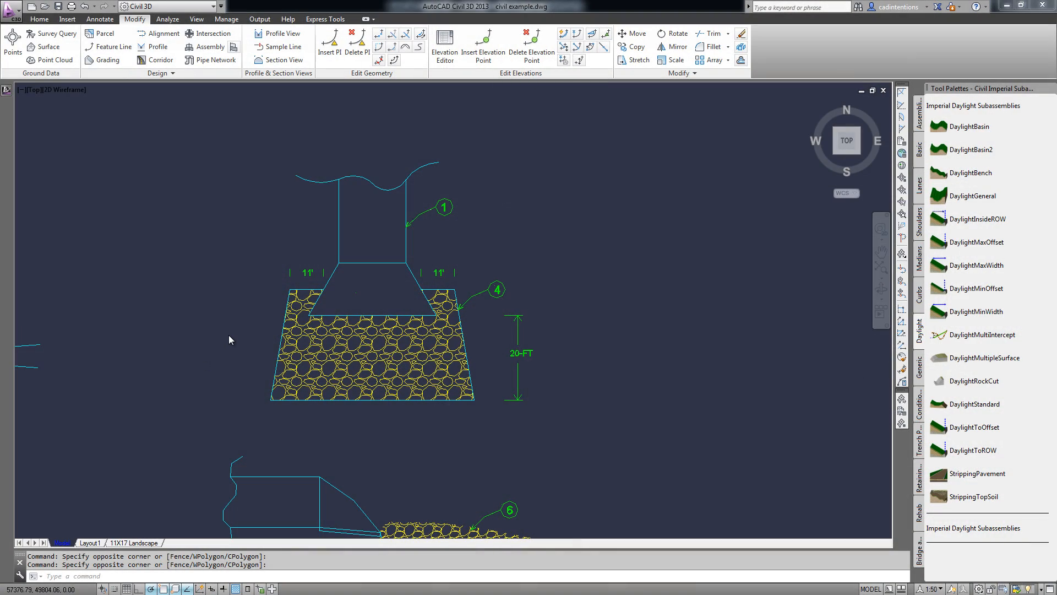
mouse_move(232, 342)
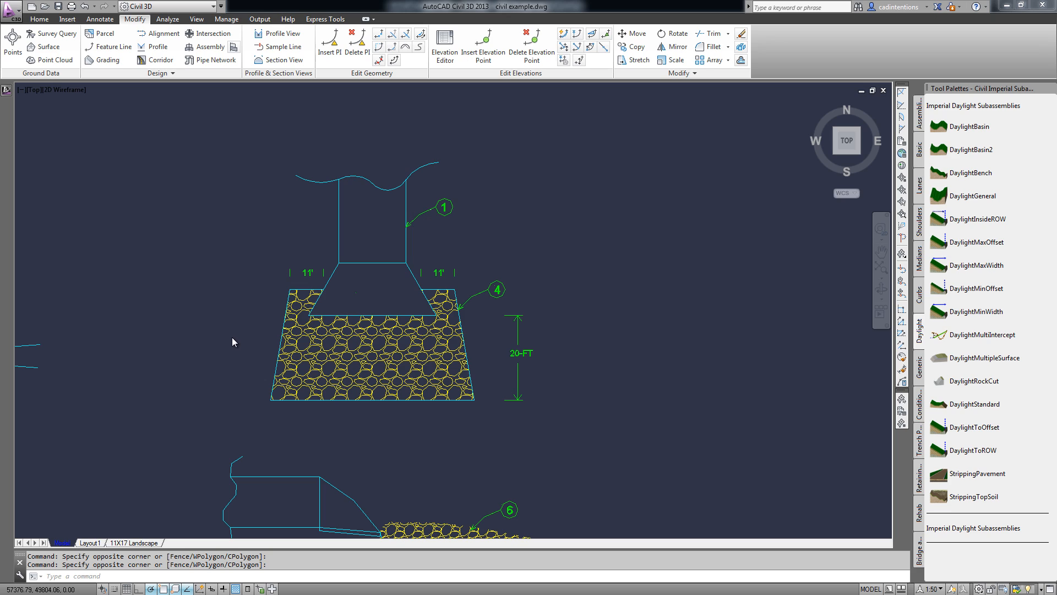
mouse_move(241, 338)
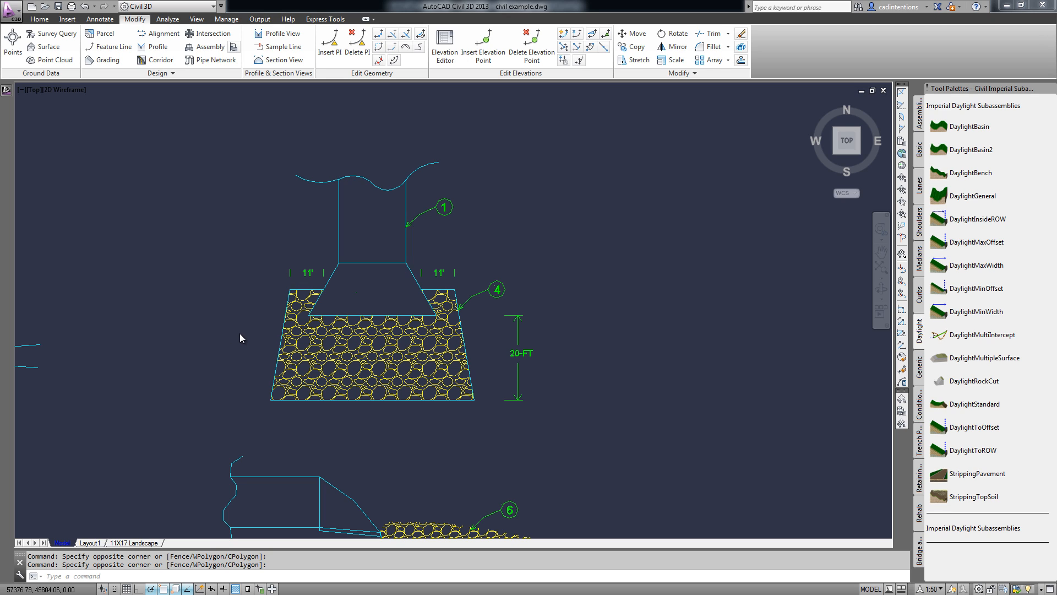
mouse_move(300, 251)
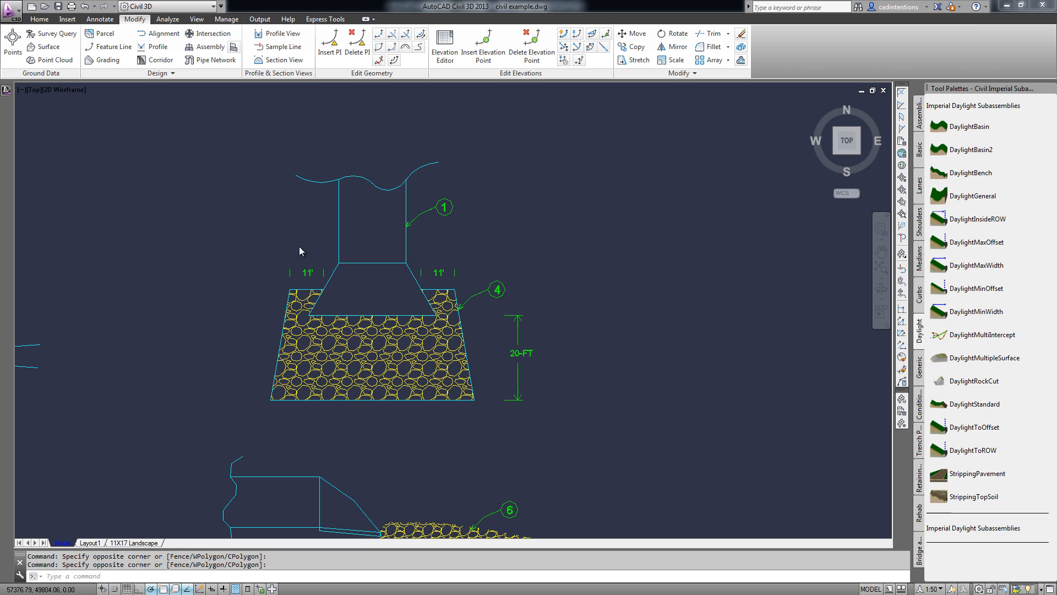
mouse_move(309, 297)
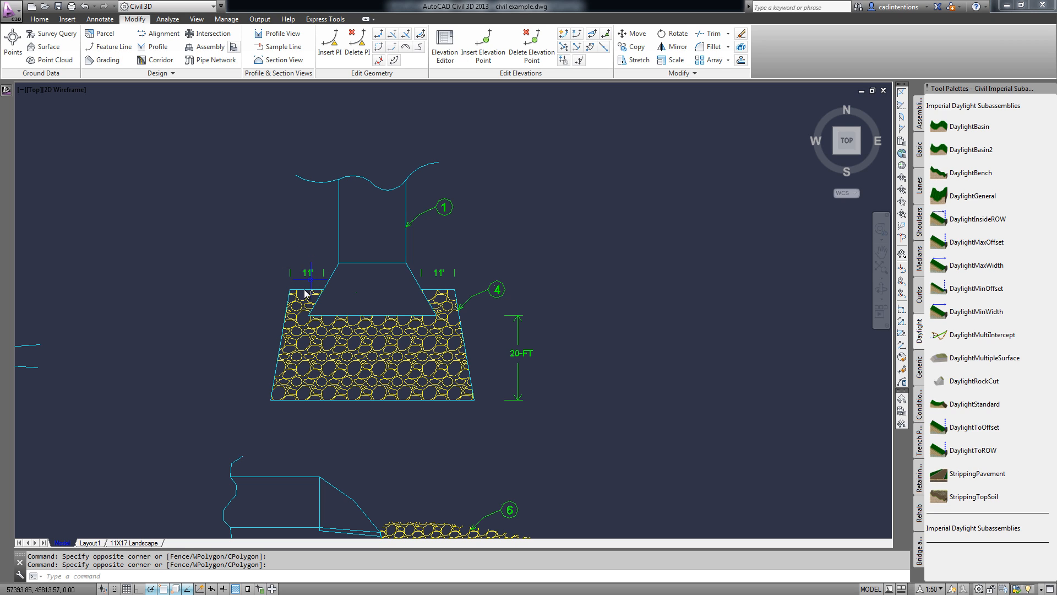
mouse_move(345, 282)
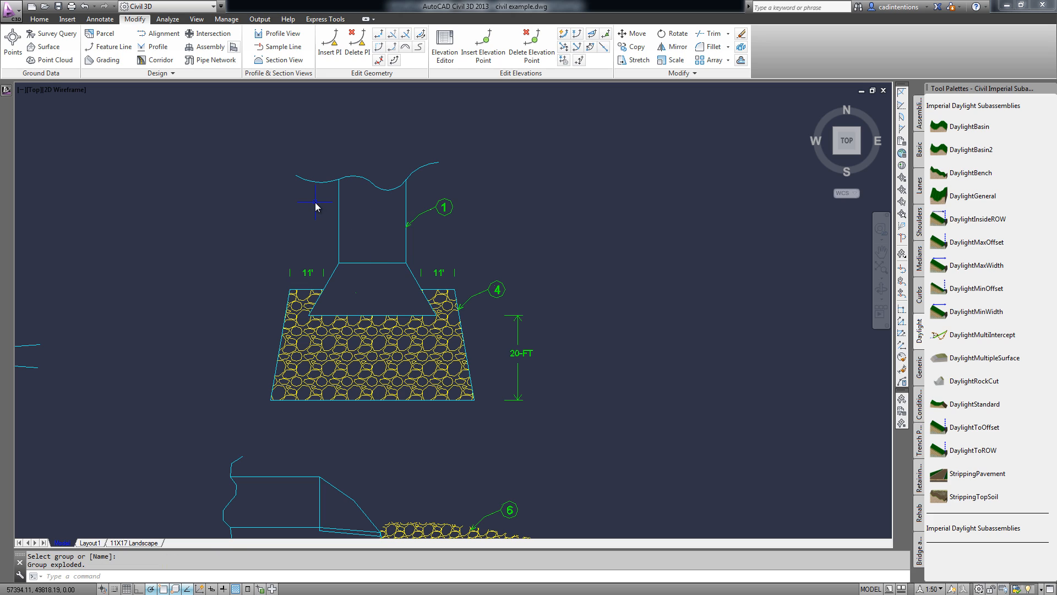
mouse_move(229, 135)
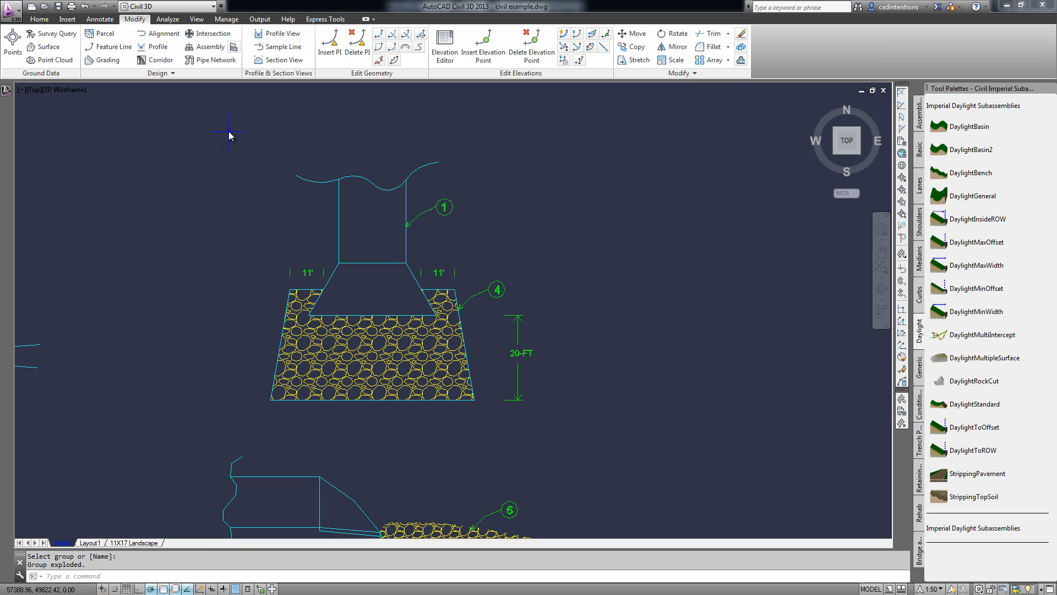
Pick the cross-section detail's group to explode it into separate objects.
left_click(511, 387)
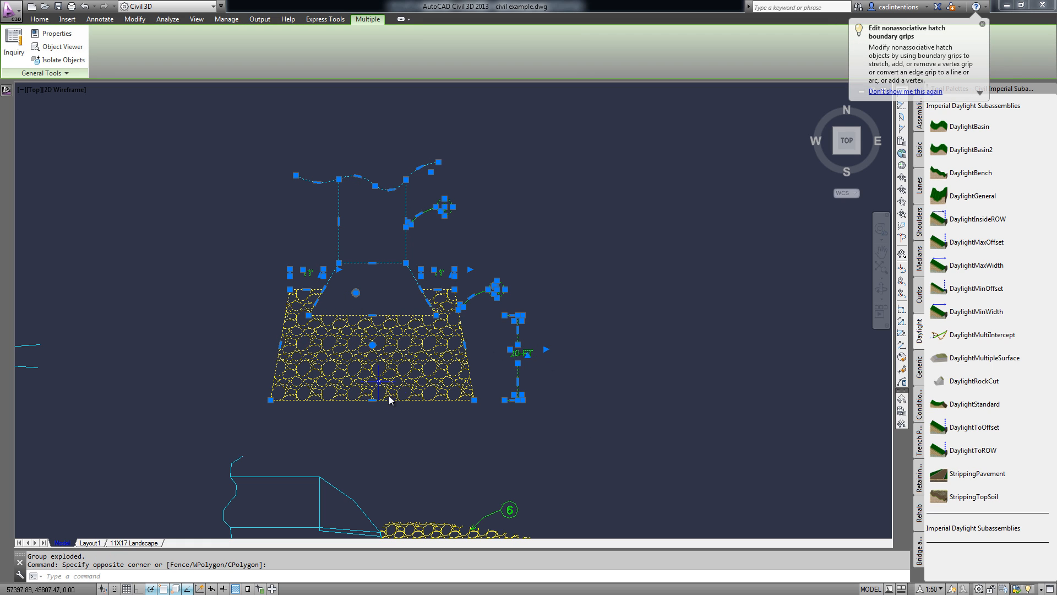
mouse_move(396, 432)
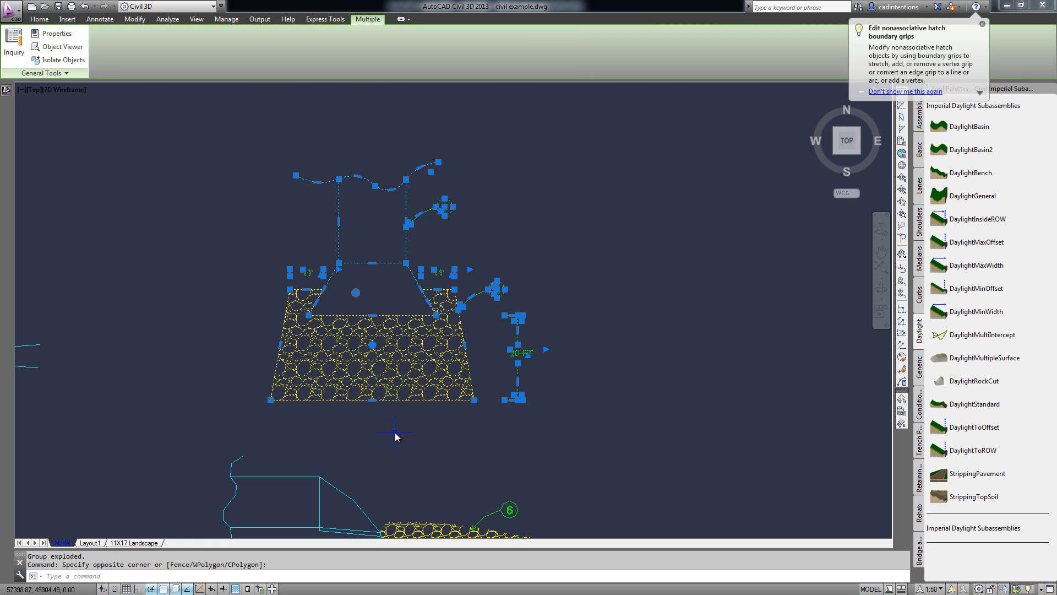
Group the detail's 85 lines, hatch, dimensions and labels as one unnamed group.
type("grou")
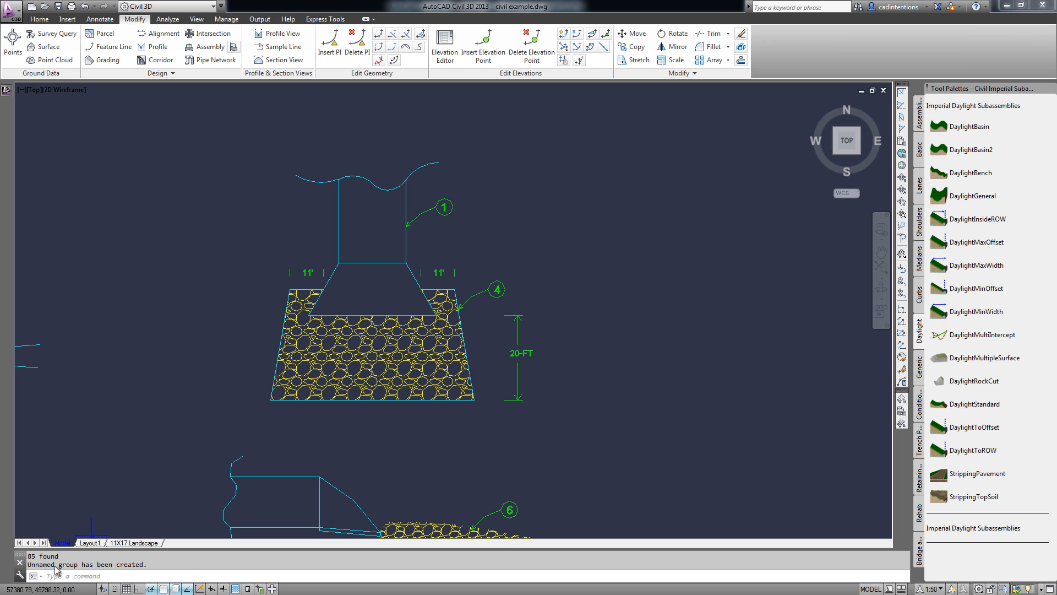
mouse_move(295, 336)
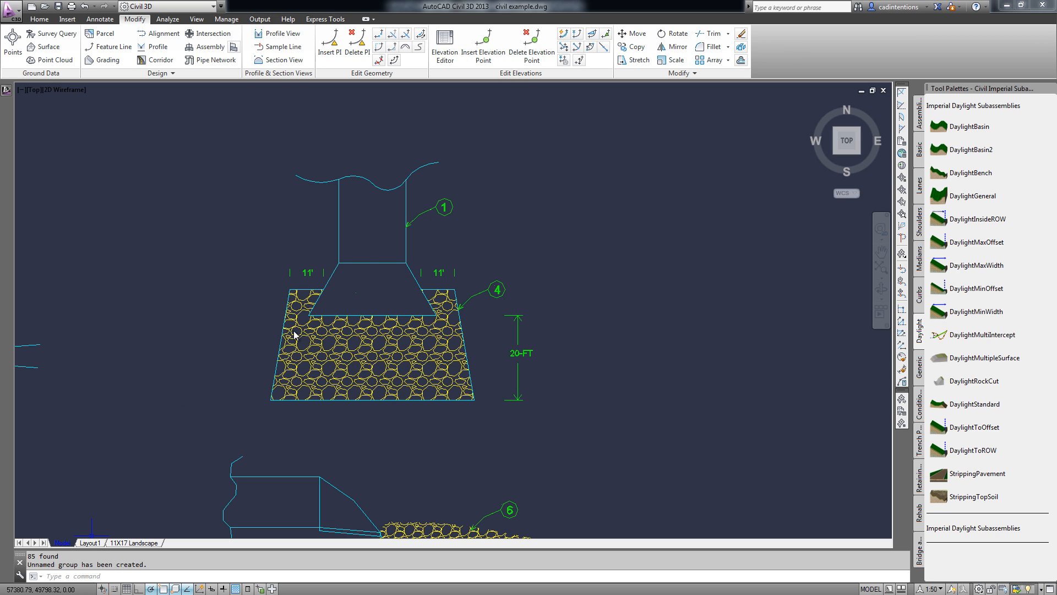
left_click(404, 282)
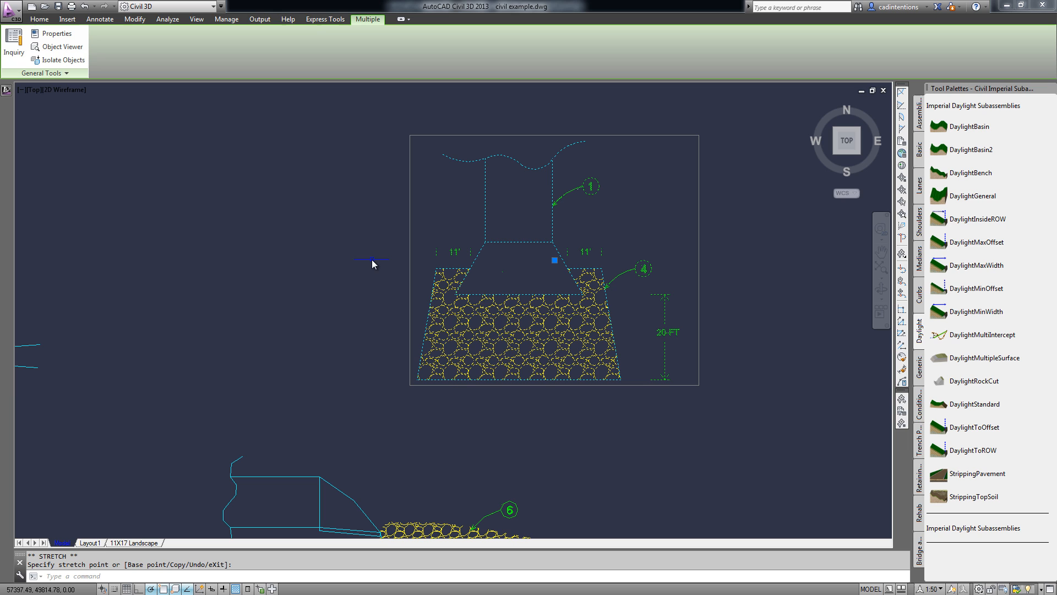
Copy the grouped detail to the upper right with the grip Copy option.
type("c")
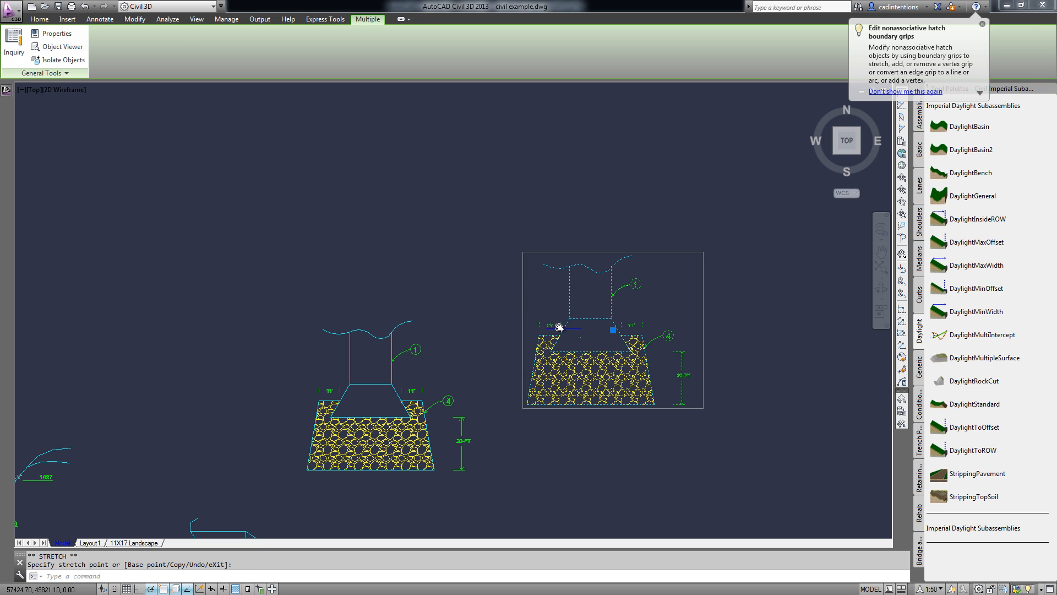
key("Escape")
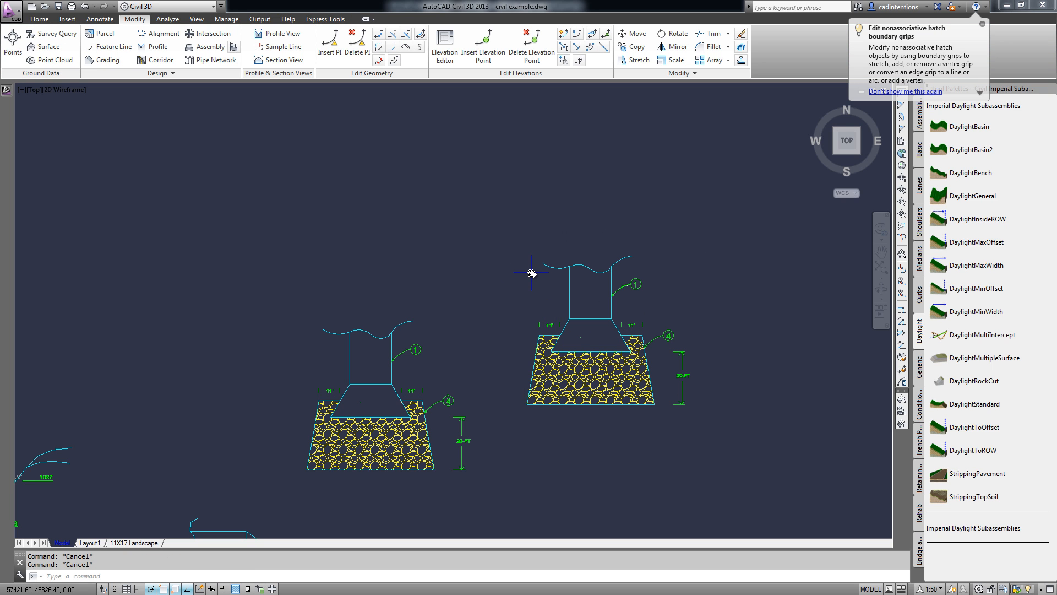
Ungroup the copied detail on the right and clear the selection.
type("ungrou")
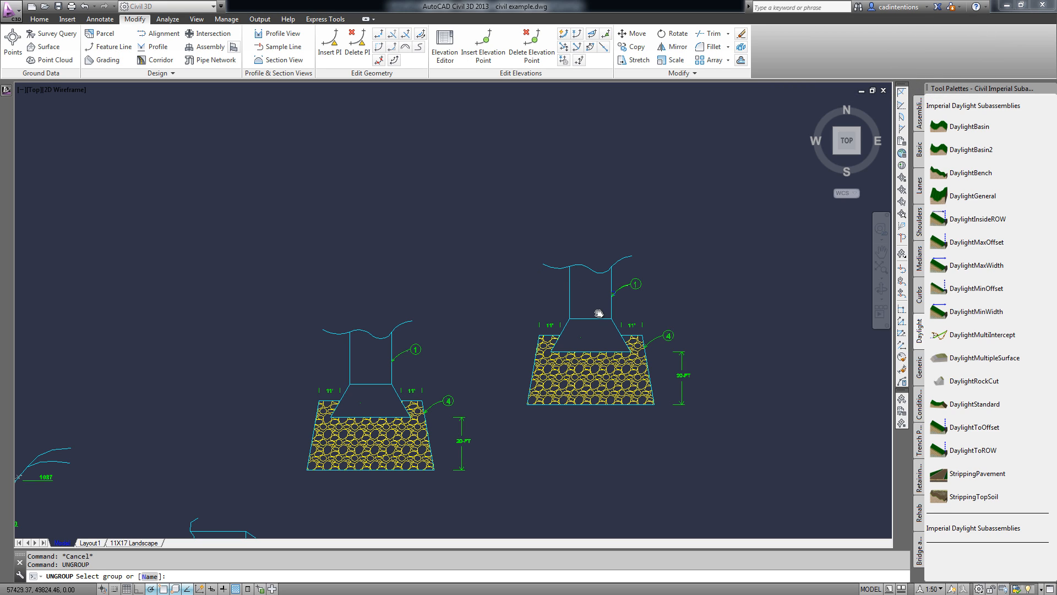
left_click(586, 317)
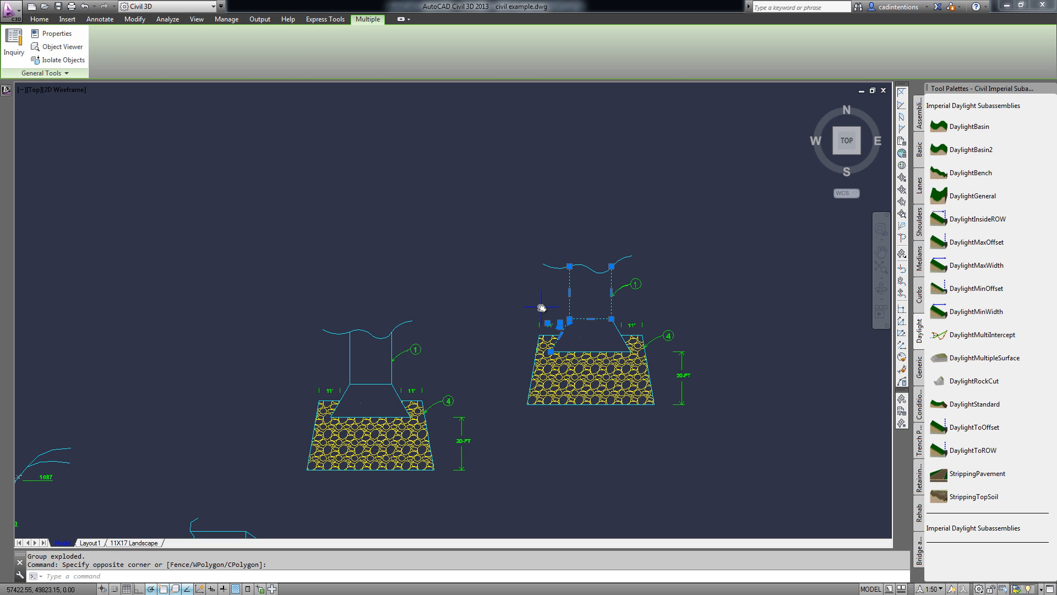
key("Escape")
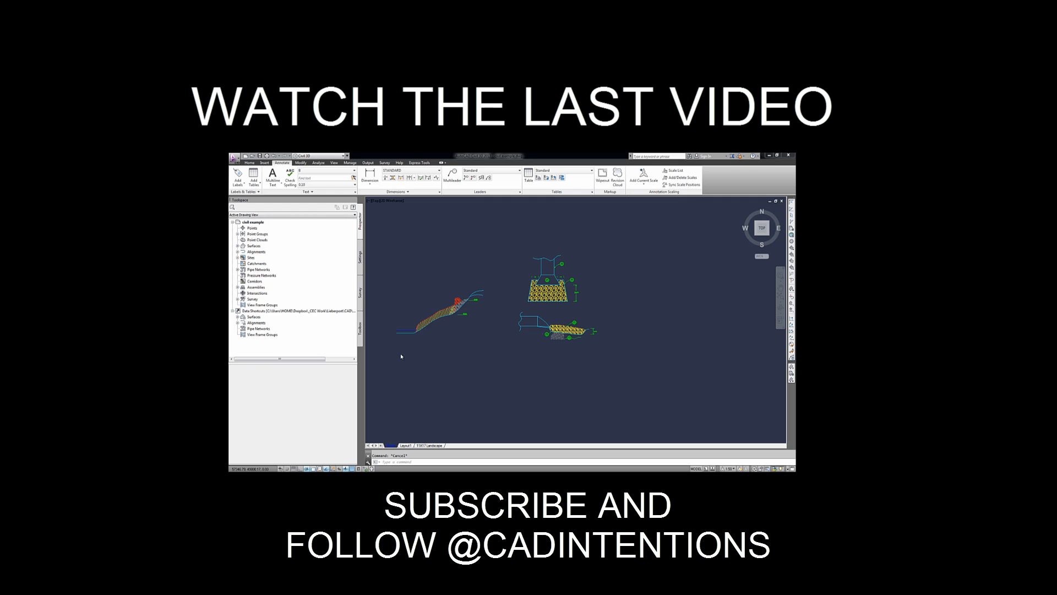
mouse_move(394, 297)
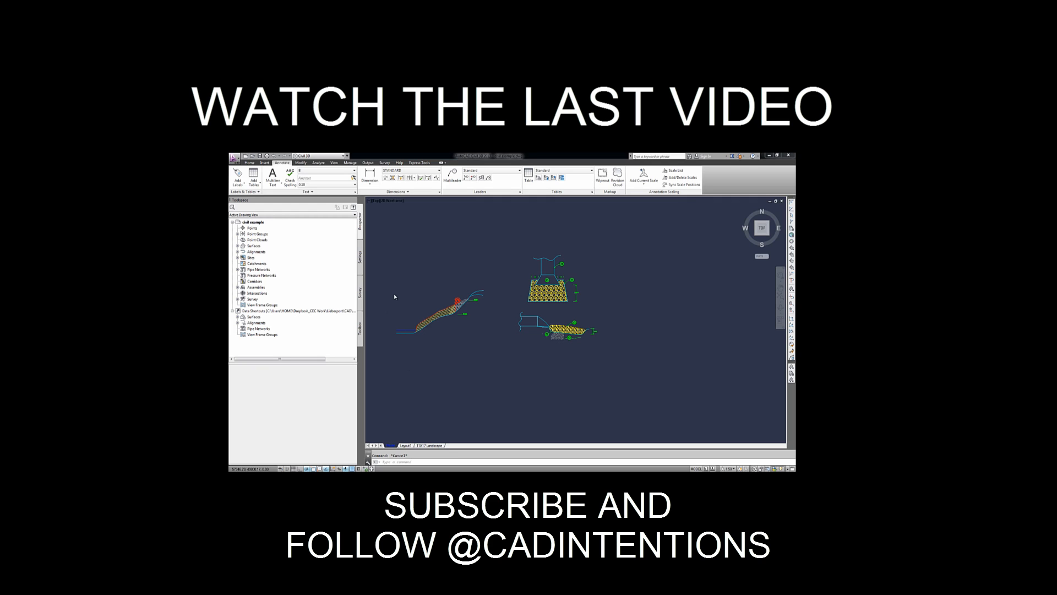
mouse_move(399, 294)
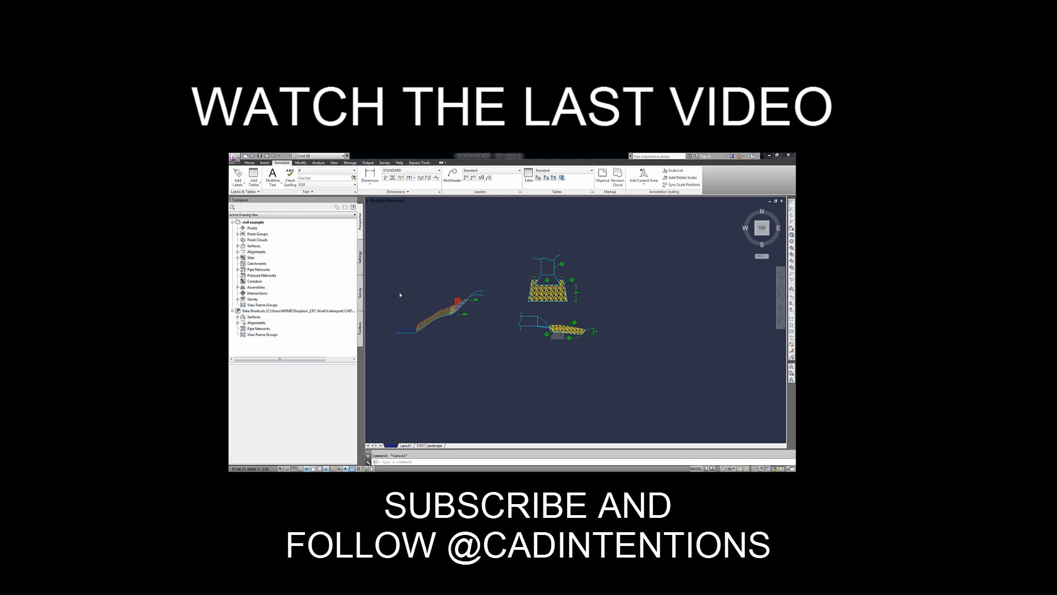
left_click(399, 295)
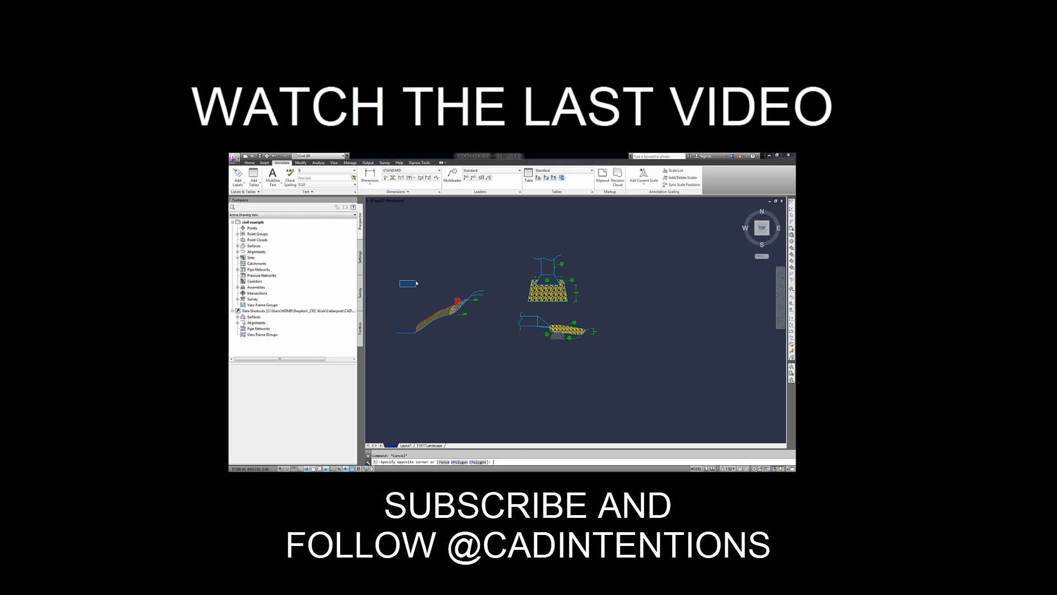
key("Escape")
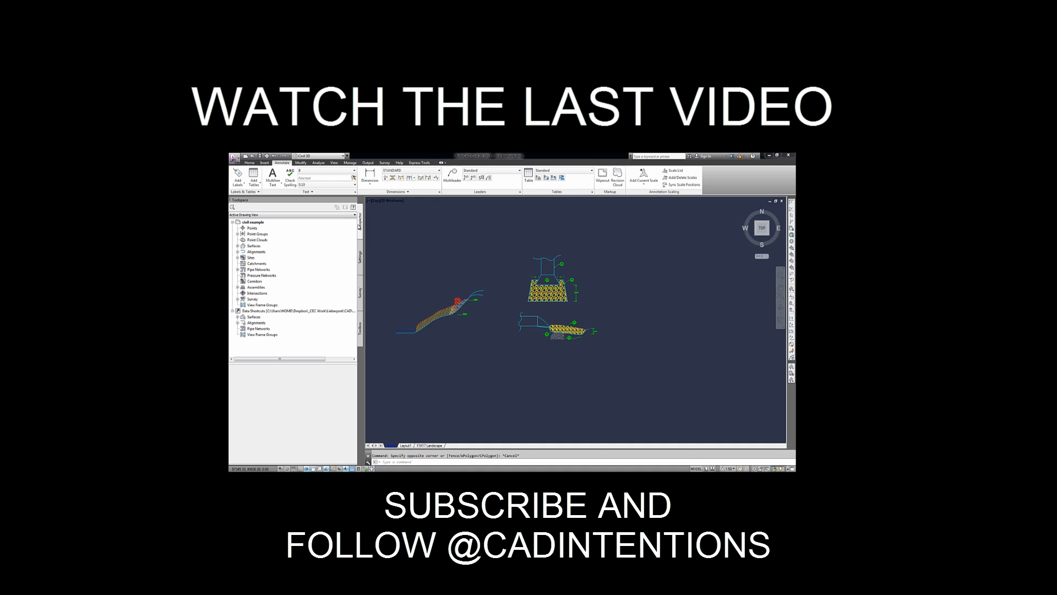
mouse_move(522, 355)
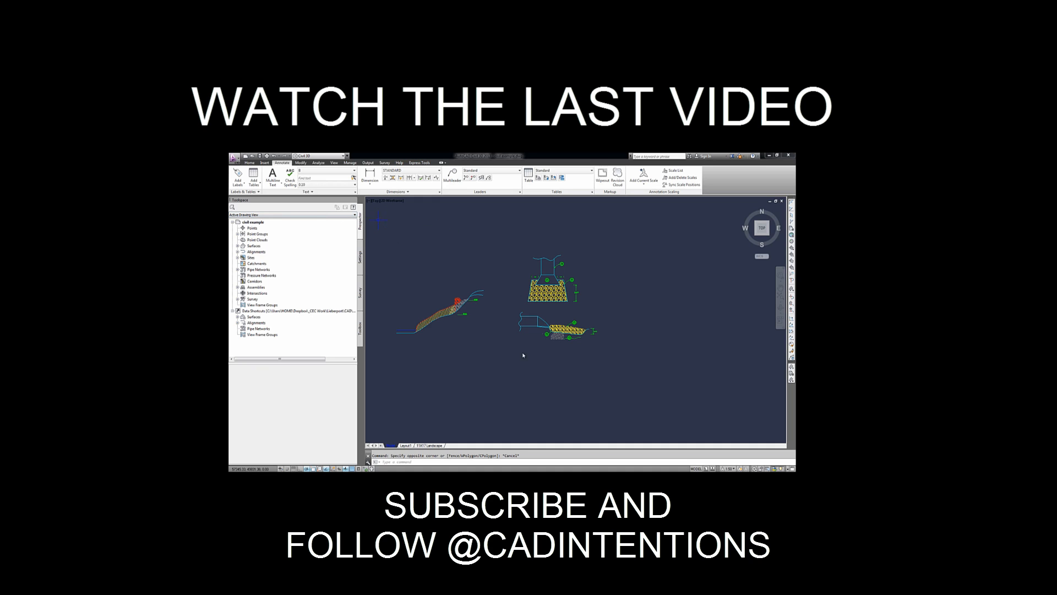
mouse_move(442, 217)
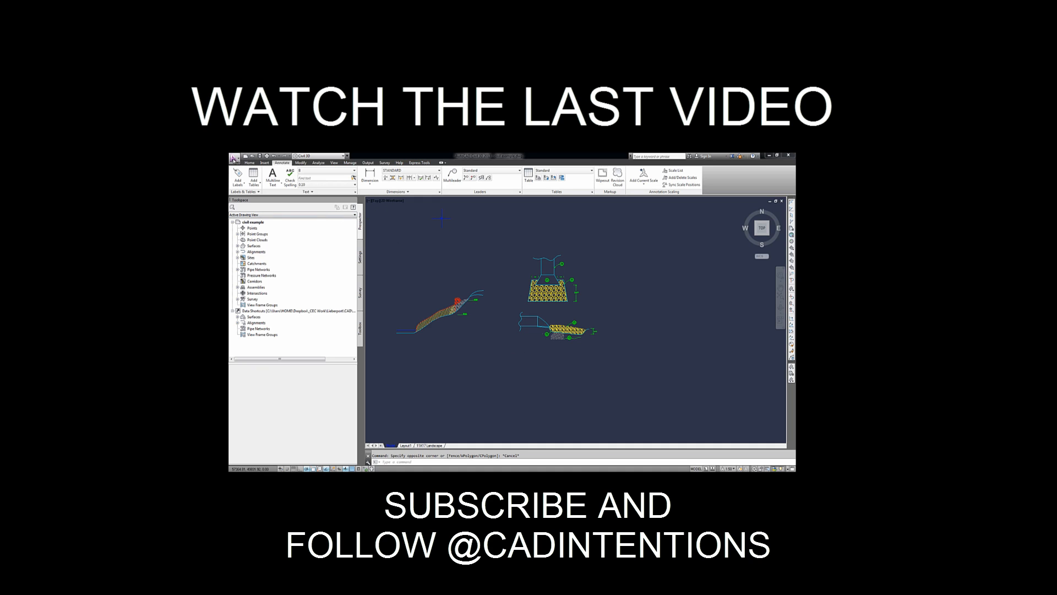
left_click(234, 157)
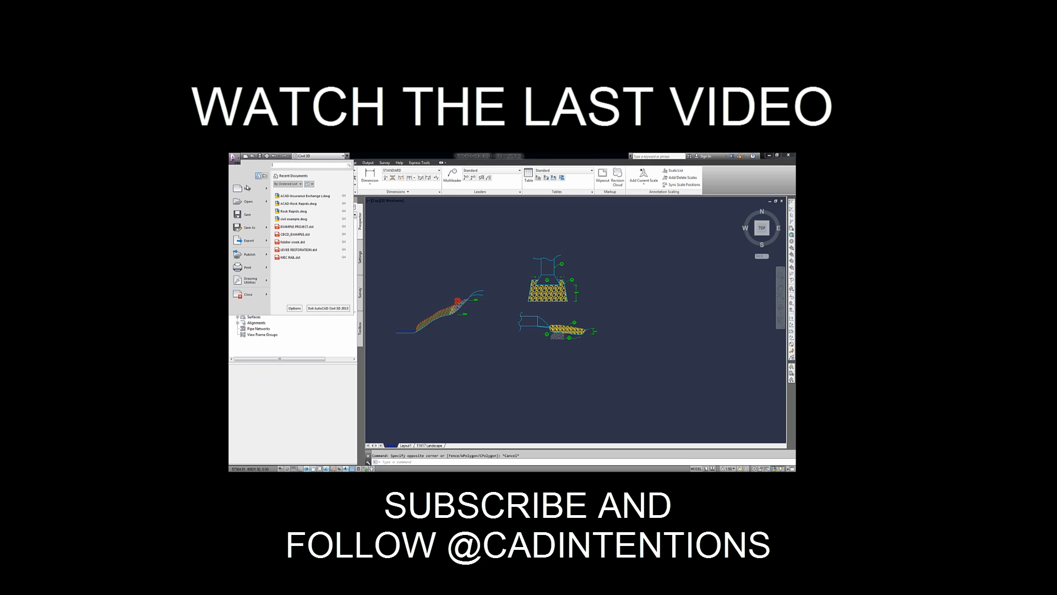